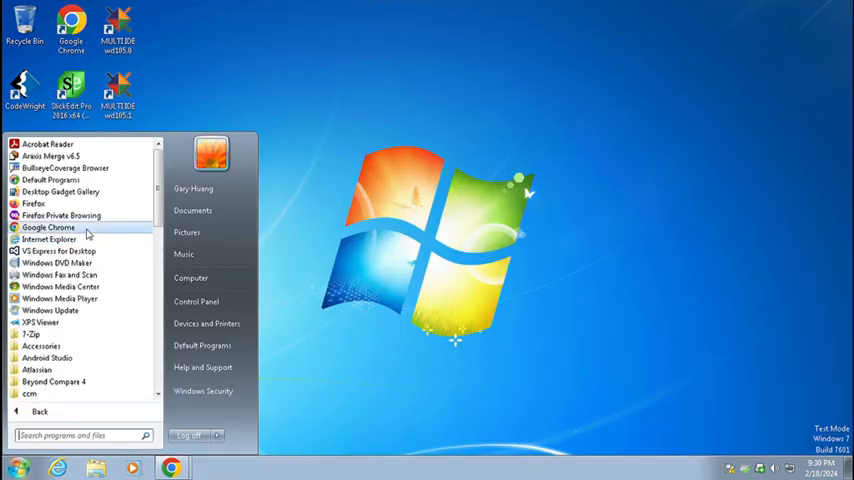
- Download Rosegarden's latest Windows installer from its SourceForge Files page in Chrome
{"action": "left_click", "coordinate": [48, 227]}
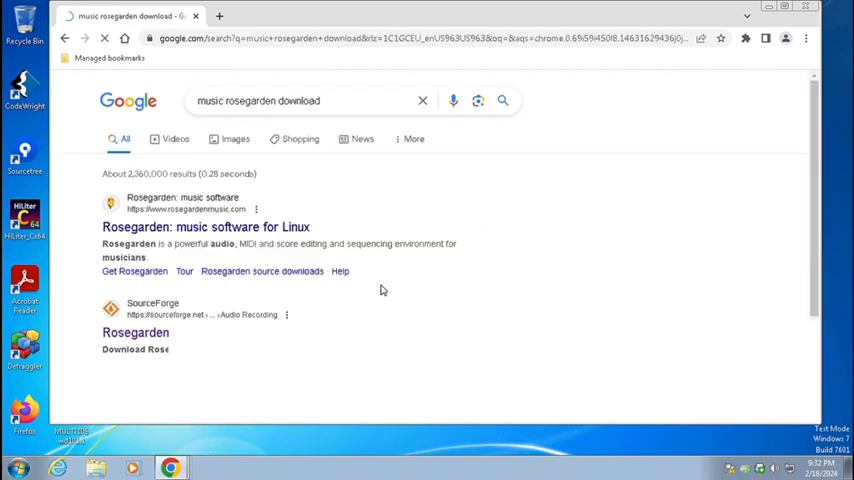
{"action": "left_click", "coordinate": [135, 332]}
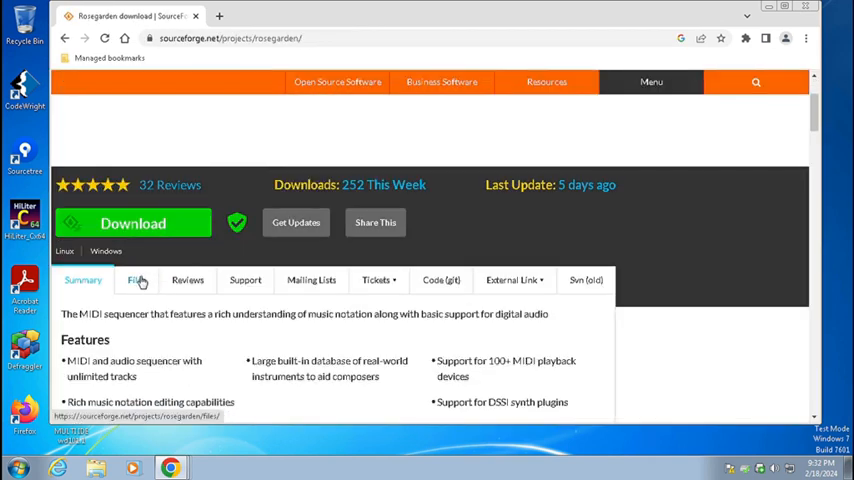
{"action": "left_click", "coordinate": [137, 280]}
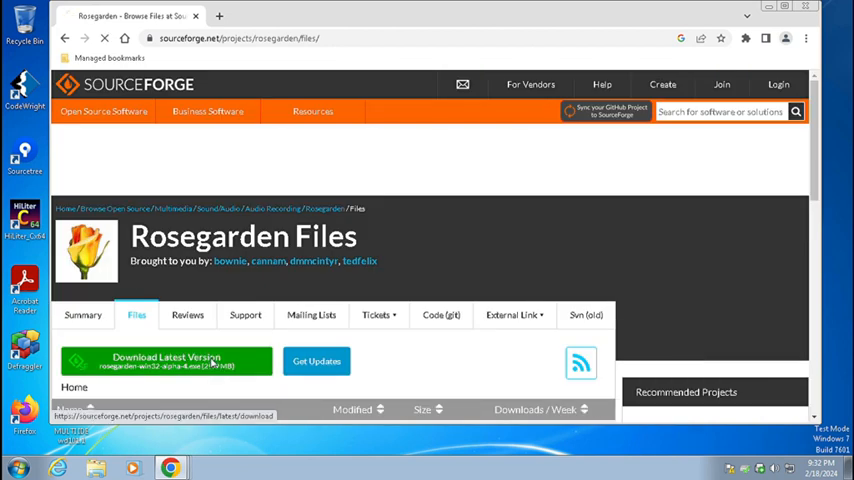
{"action": "left_click", "coordinate": [167, 360]}
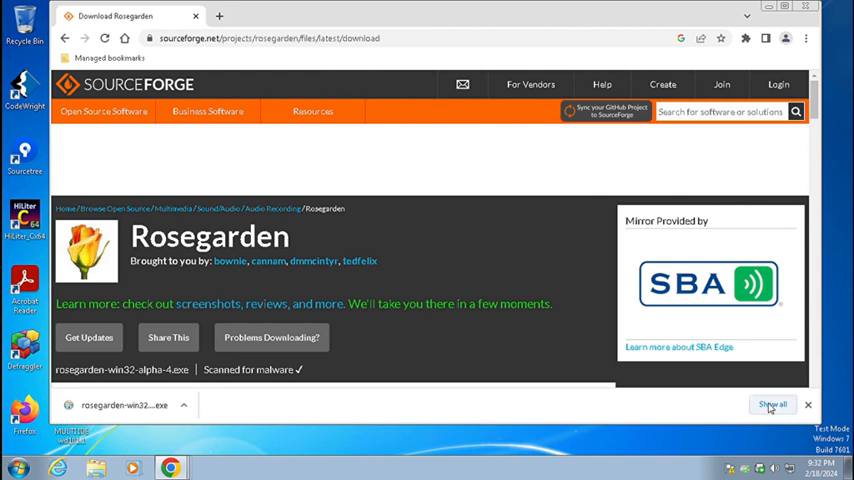
{"action": "left_click", "coordinate": [772, 404]}
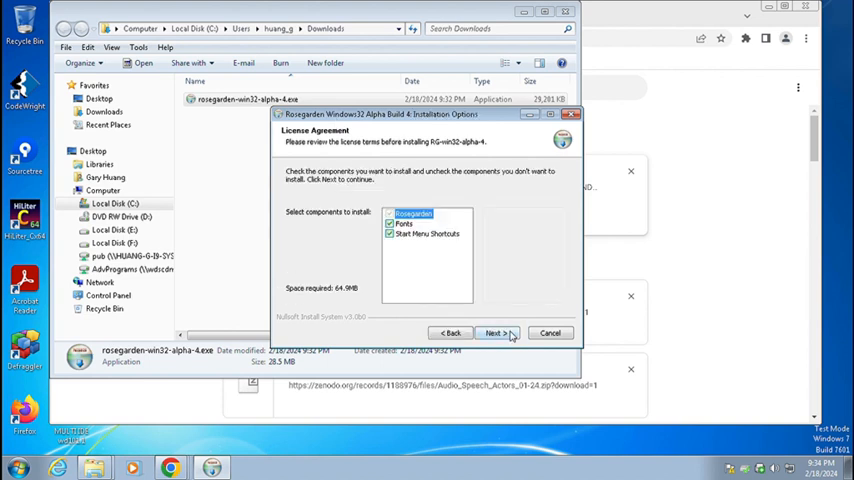
- Finish installing Rosegarden, launch it with an untitled project, and begin searching 'my bonnie wikipedia'
{"action": "left_click", "coordinate": [494, 333]}
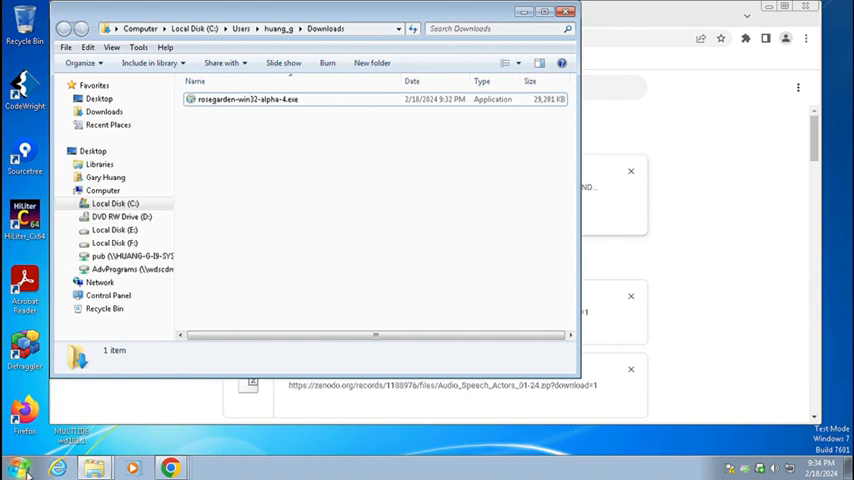
{"action": "left_click", "coordinate": [18, 467]}
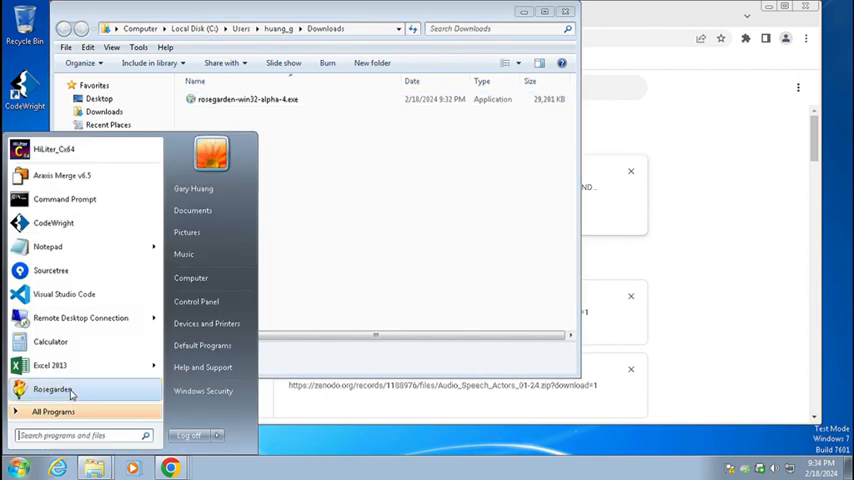
{"action": "left_click", "coordinate": [53, 388]}
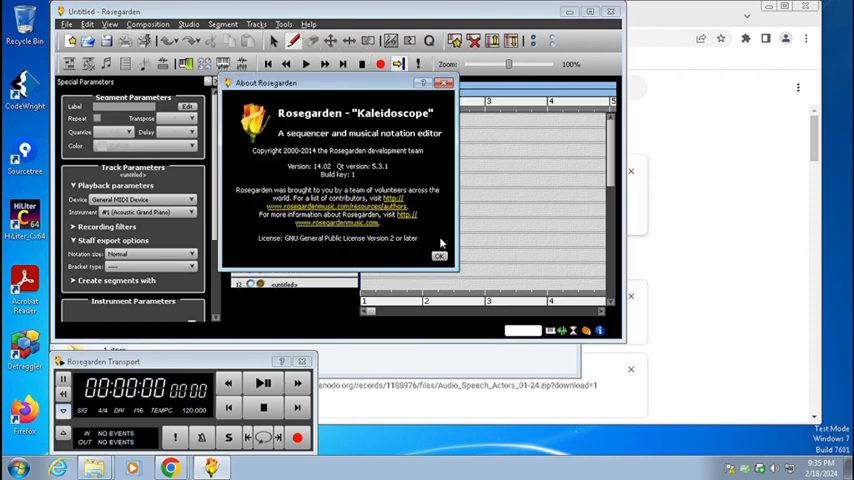
{"action": "left_click", "coordinate": [438, 255]}
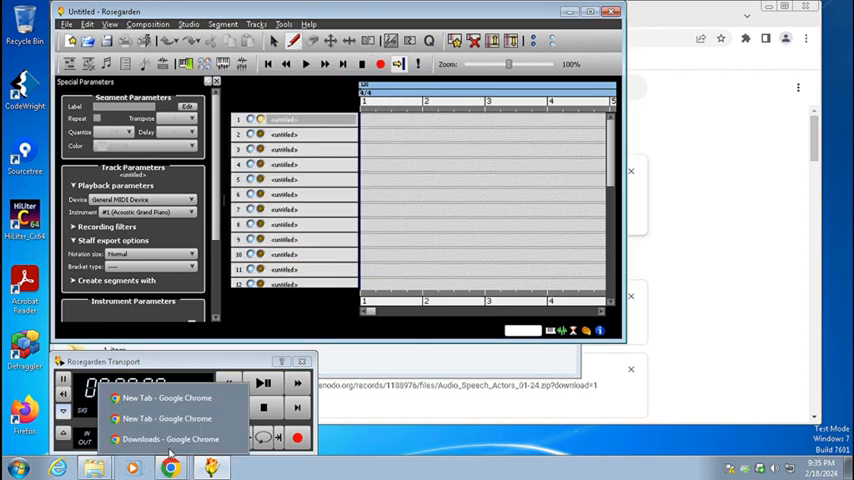
{"action": "type", "text": "my bonnie wikipedia"}
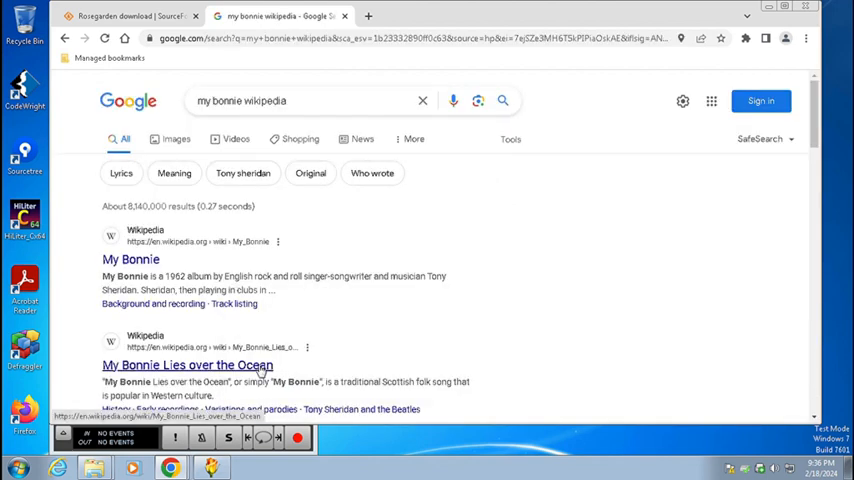
- From the My Bonnie Lies over the Ocean Wikipedia article, save the MIDI file as bonnie.mid
{"action": "left_click", "coordinate": [187, 365]}
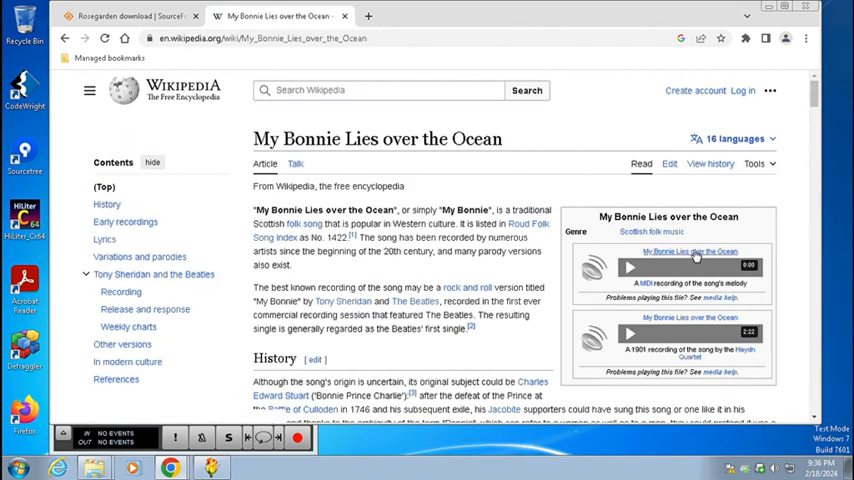
{"action": "left_click", "coordinate": [690, 251]}
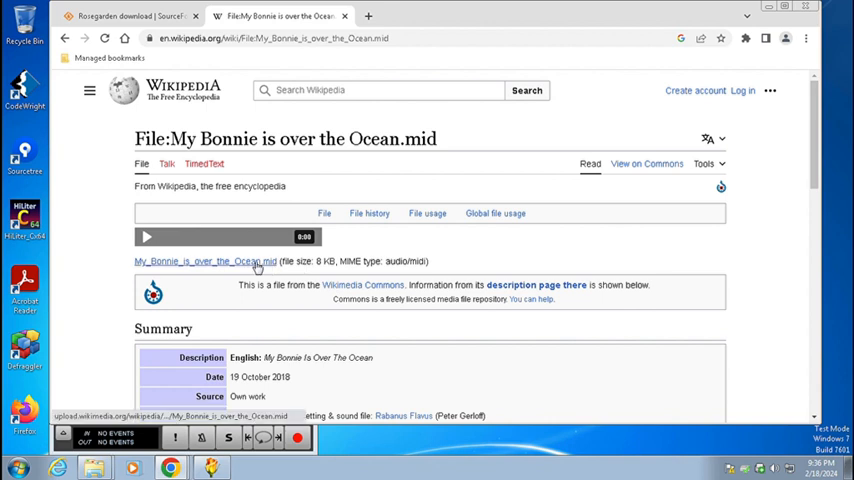
{"action": "right_click", "coordinate": [206, 261]}
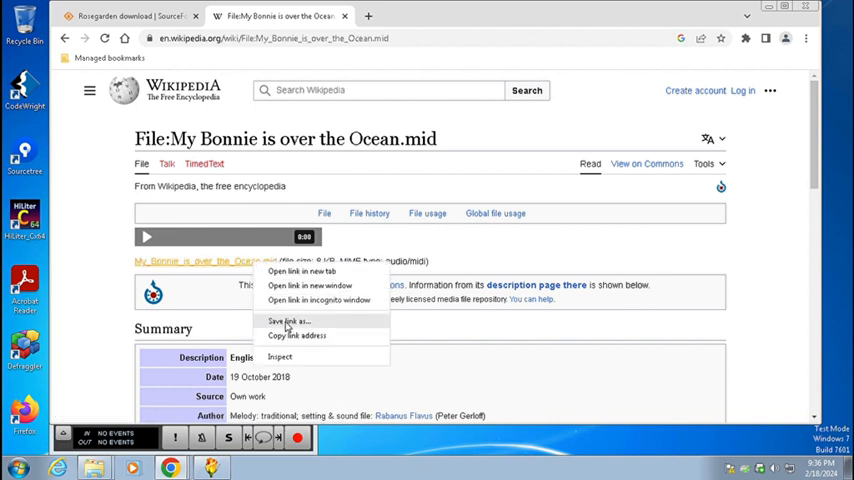
{"action": "left_click", "coordinate": [288, 320]}
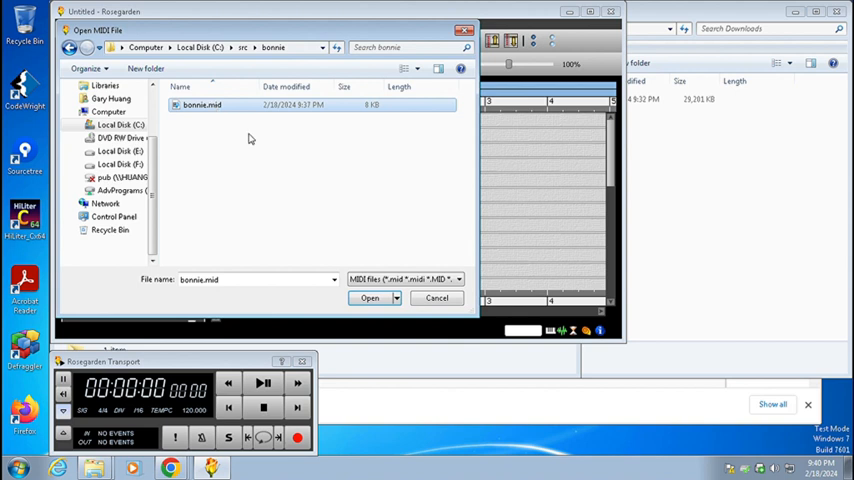
- Open bonnie.mid with its four tracks in Rosegarden and play it
{"action": "left_click", "coordinate": [369, 298]}
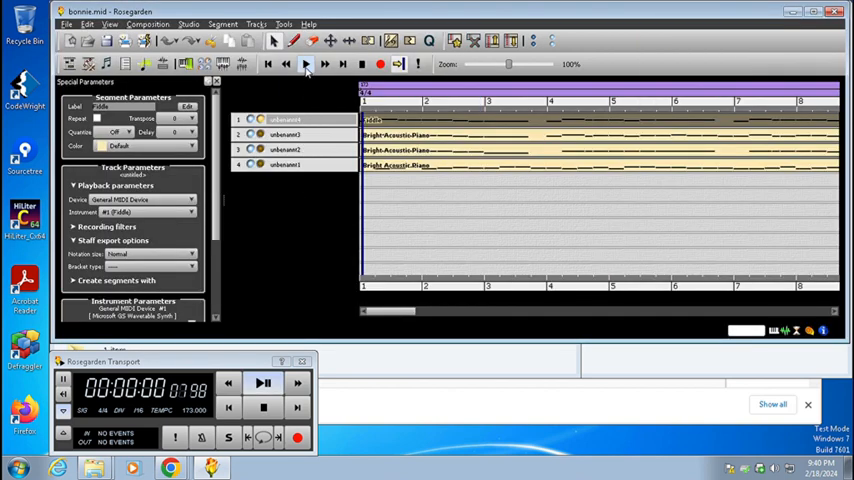
{"action": "left_click", "coordinate": [305, 64]}
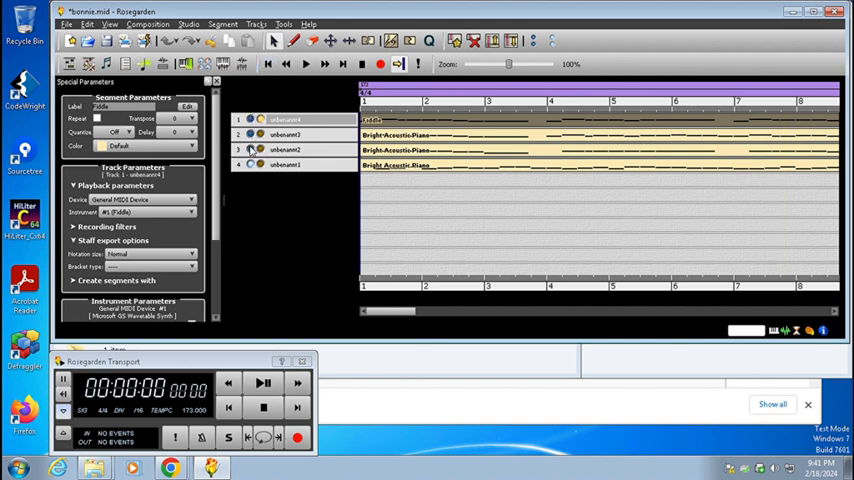
{"action": "mouse_move", "coordinate": [306, 64]}
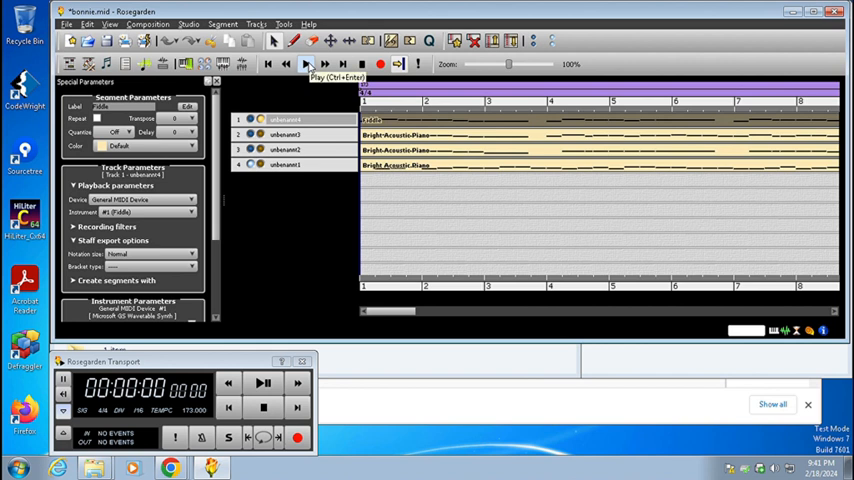
- Restart playback of bonnie.mid from the beginning with the Play control
{"action": "left_click", "coordinate": [305, 64]}
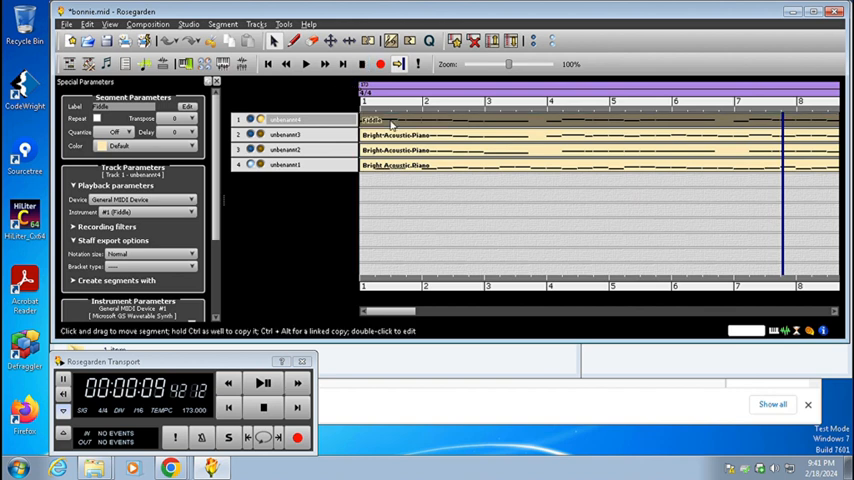
- Open the Fiddle segment on track 1 in an editor while playback continues
{"action": "double_click", "coordinate": [390, 119]}
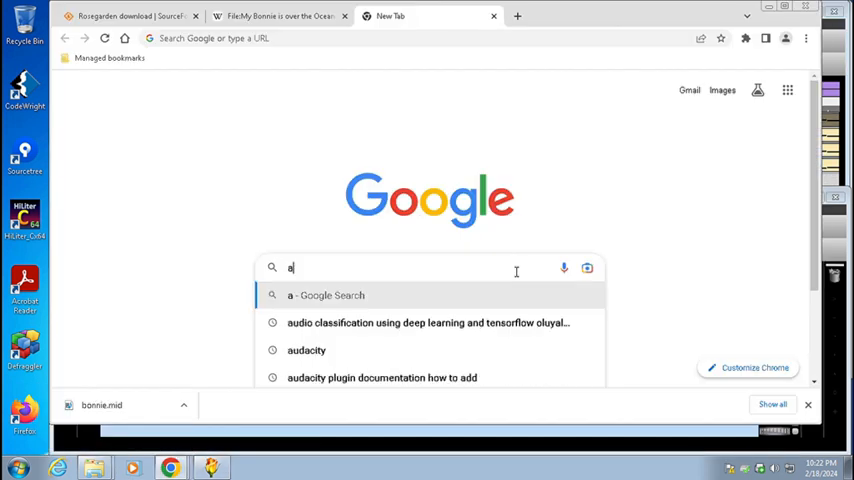
- Search 'audacity download windows' and download the 64-bit Audacity installer from audacityteam.org
{"action": "type", "text": "udacity download windows"}
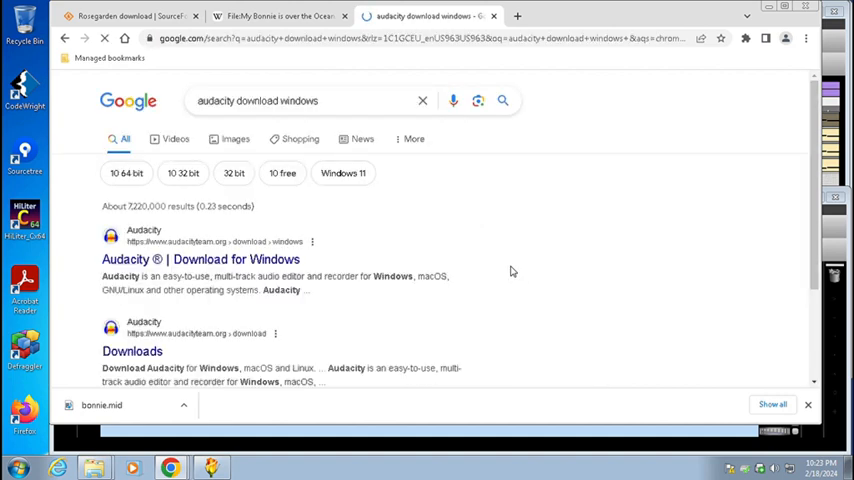
{"action": "left_click", "coordinate": [200, 259]}
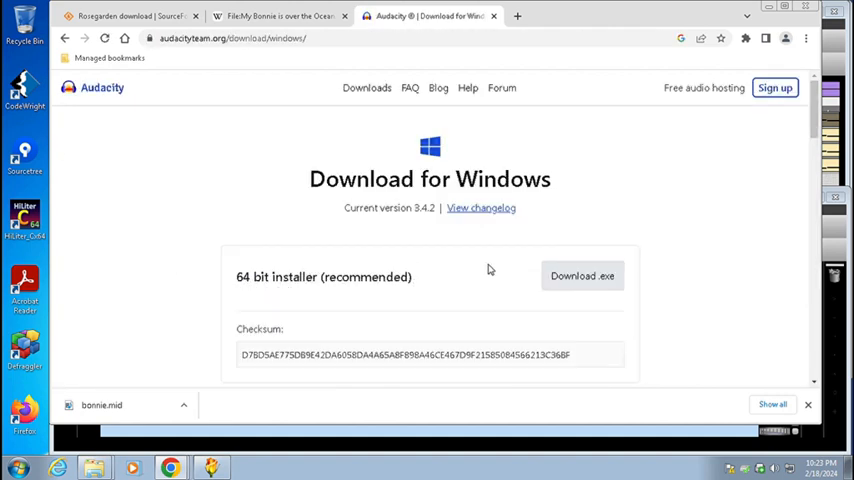
{"action": "left_click", "coordinate": [582, 276]}
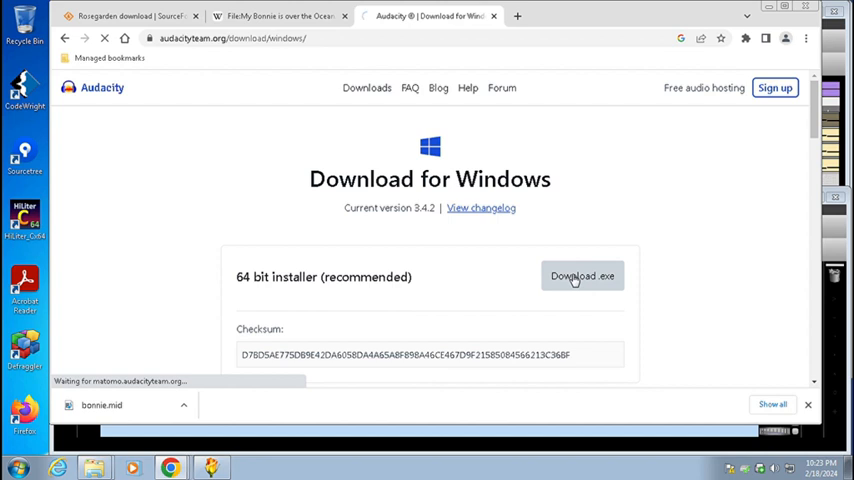
{"action": "left_click", "coordinate": [582, 276]}
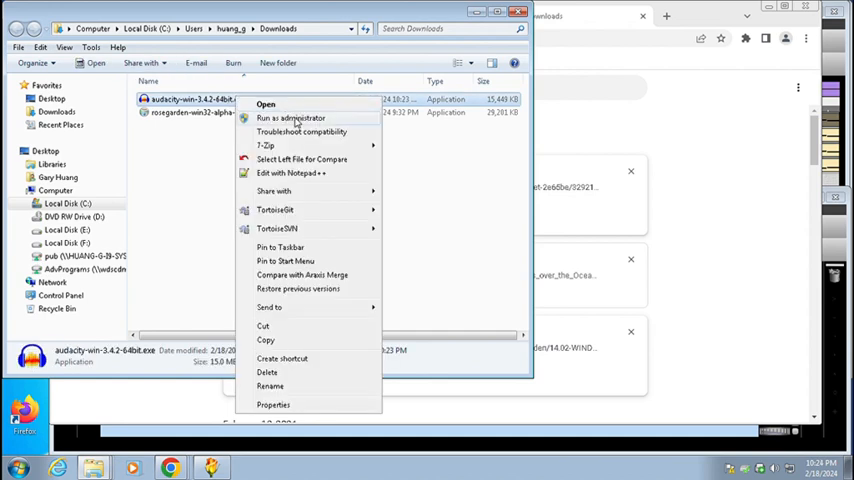
- Run the Audacity installer as administrator in English, keeping the desktop shortcut, and install
{"action": "left_click", "coordinate": [280, 104]}
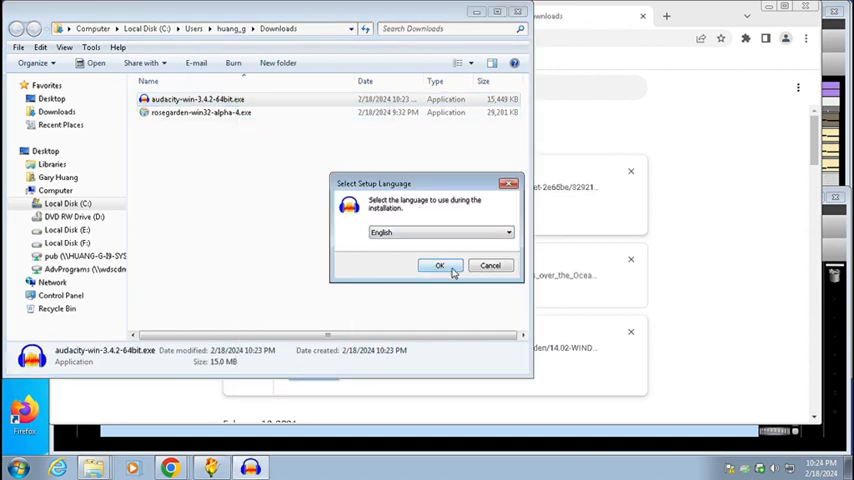
{"action": "left_click", "coordinate": [439, 265]}
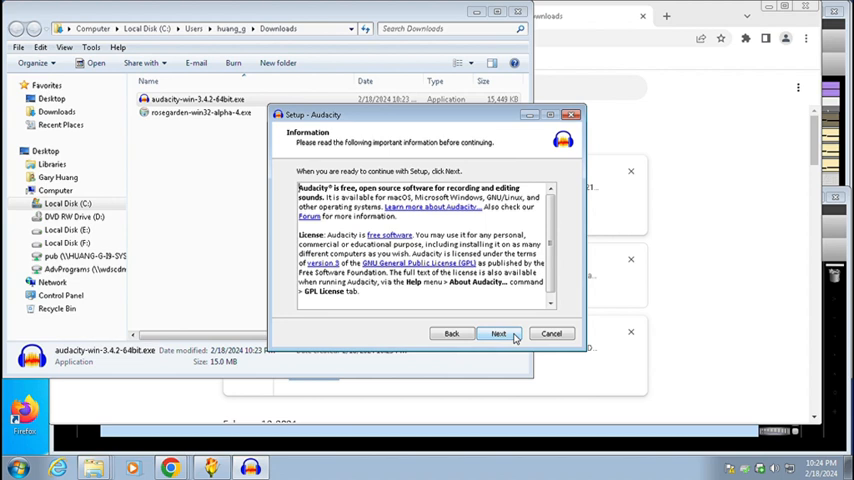
{"action": "left_click", "coordinate": [498, 333]}
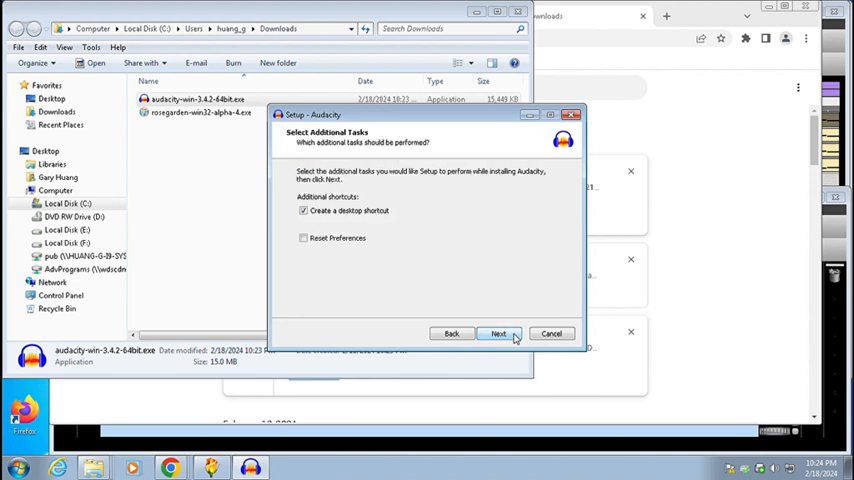
{"action": "left_click", "coordinate": [498, 333]}
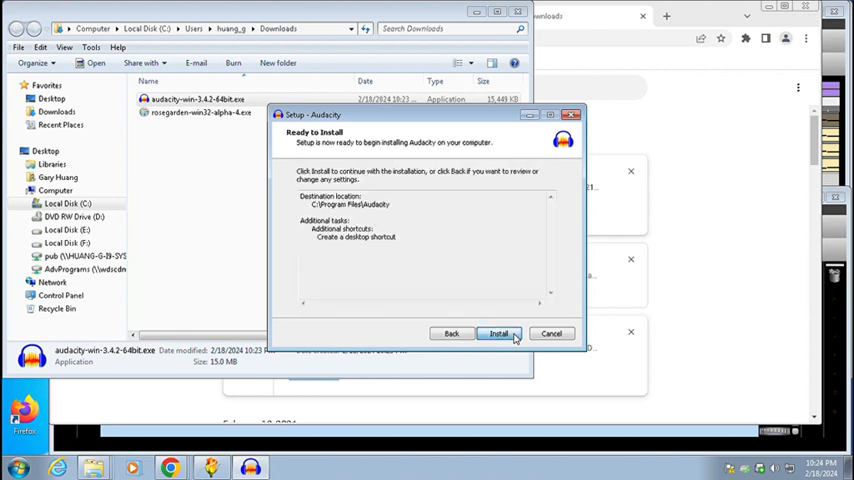
{"action": "left_click", "coordinate": [498, 333]}
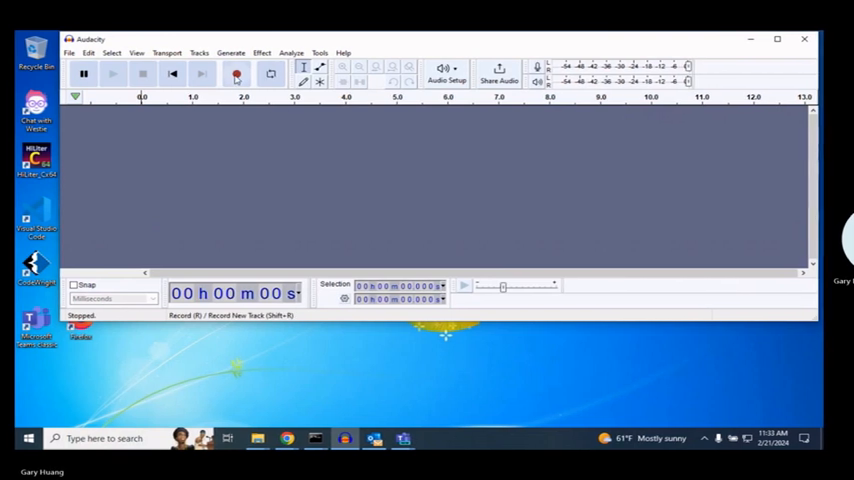
- Record a roughly six-second stereo voice clip, then open the File menu
{"action": "left_click", "coordinate": [237, 73]}
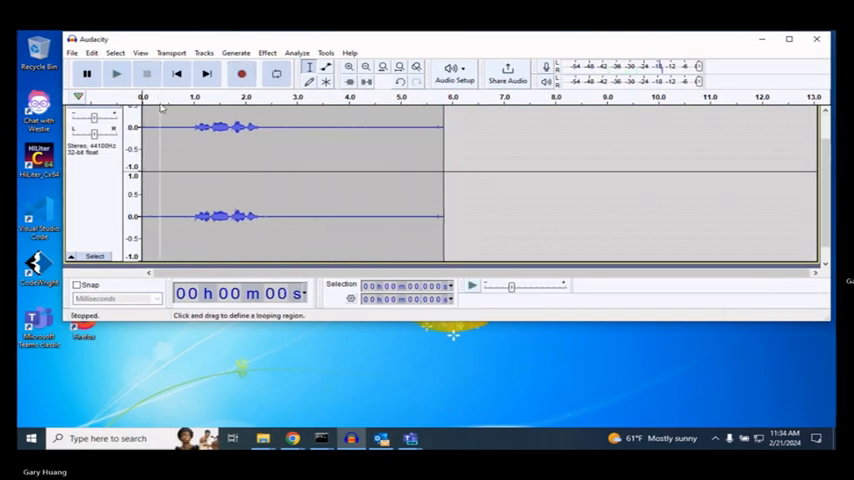
{"action": "left_click", "coordinate": [72, 52]}
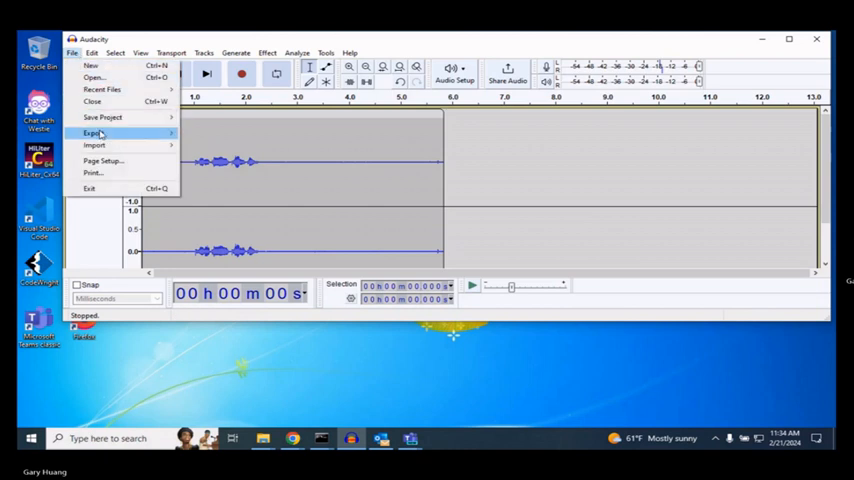
- Export the voice recording as a WAV file into the bonnie folder
{"action": "left_click", "coordinate": [92, 133]}
{"action": "type", "text": "test.wa"}
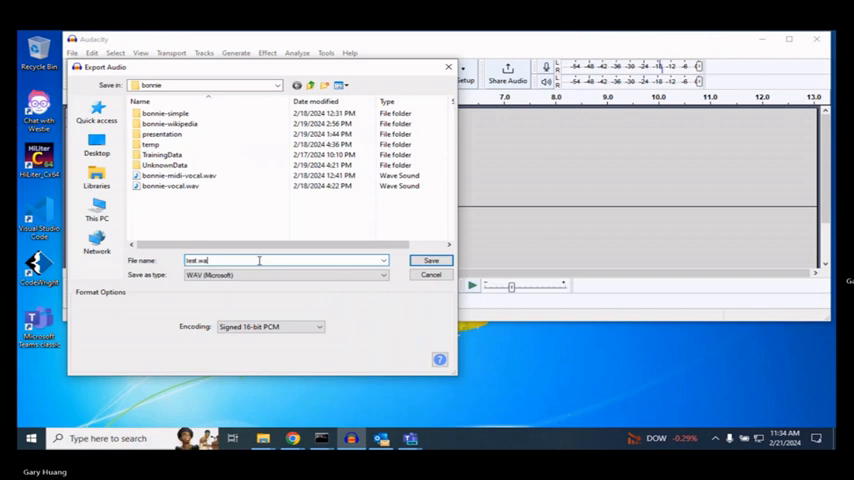
{"action": "left_click", "coordinate": [431, 260]}
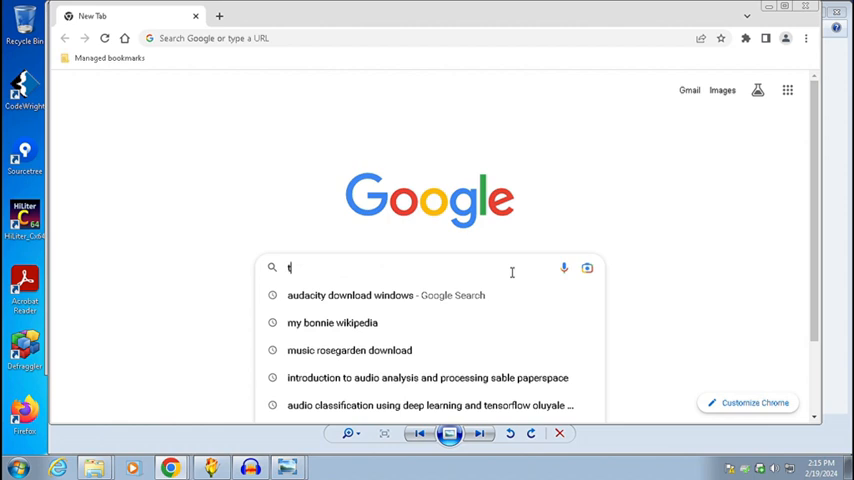
- Search 'timidity download windows' and download the TiMidity++ Windows zip from SourceForge
{"action": "type", "text": "imidity download windows"}
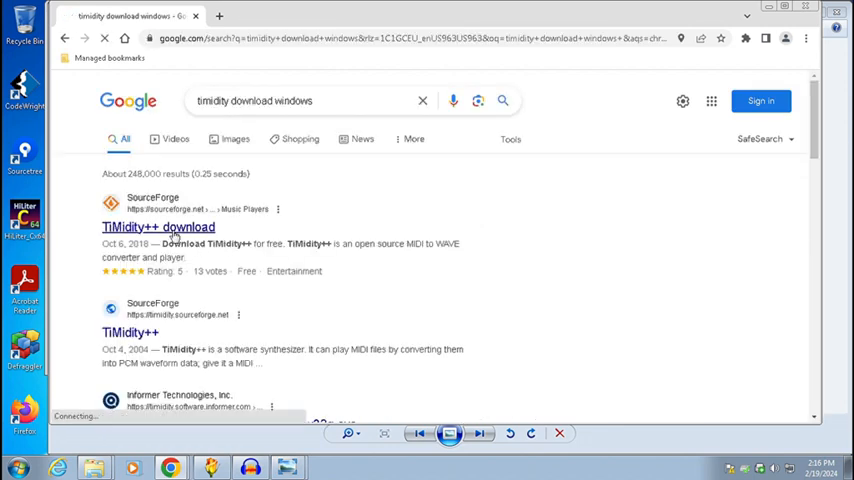
{"action": "left_click", "coordinate": [158, 226]}
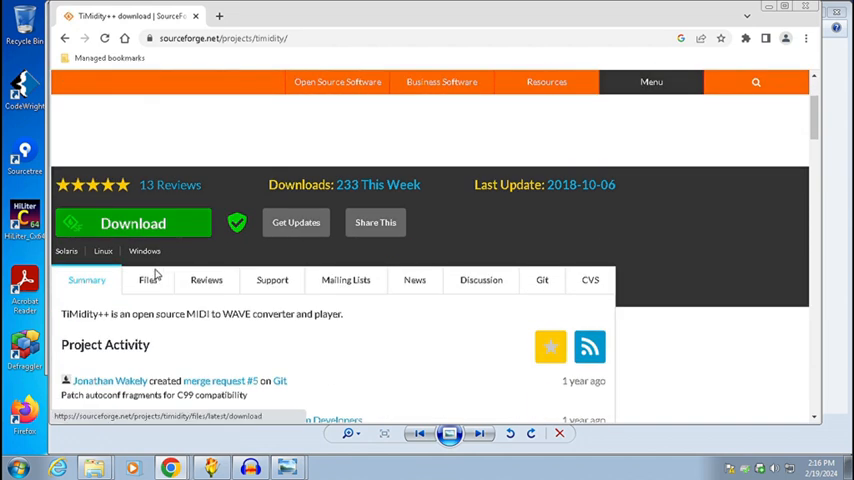
{"action": "left_click", "coordinate": [133, 222]}
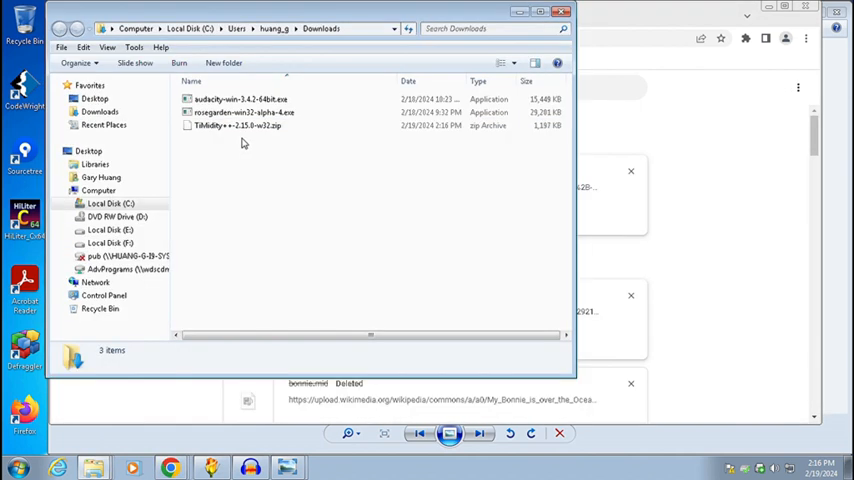
- Extract the TiMidity++ zip into c:\src, open TiMidity++-2.15.0, and start a soundfont note
{"action": "right_click", "coordinate": [237, 125]}
{"action": "type", "text": "c:\\src\\"}
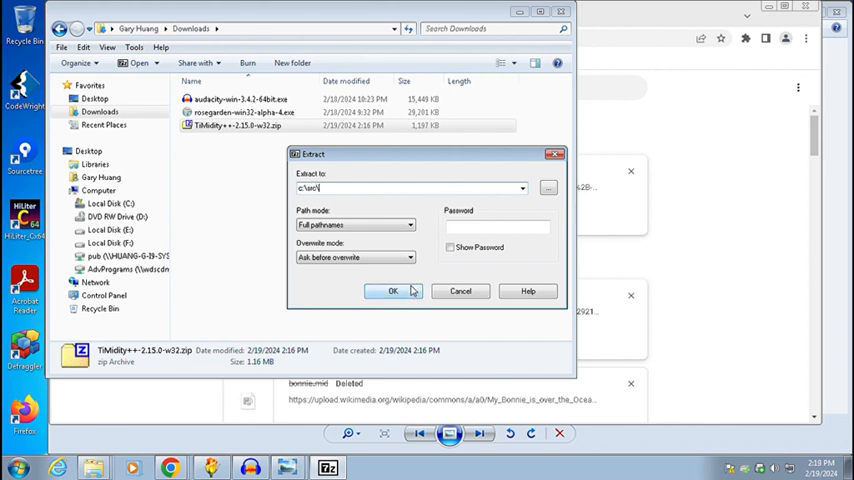
{"action": "left_click", "coordinate": [392, 291]}
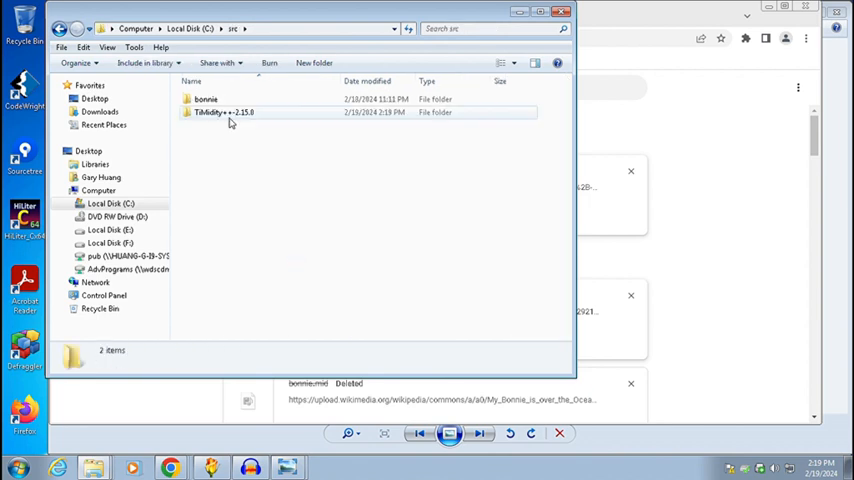
{"action": "double_click", "coordinate": [225, 112]}
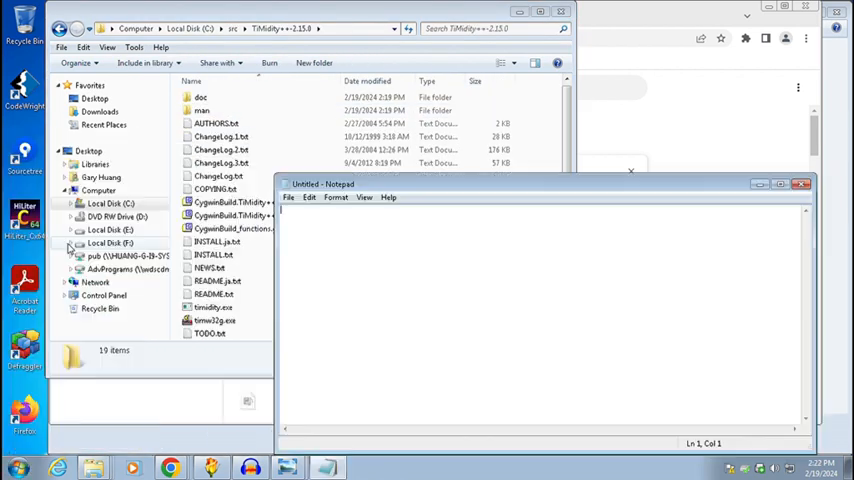
{"action": "type", "text": "soundfon"}
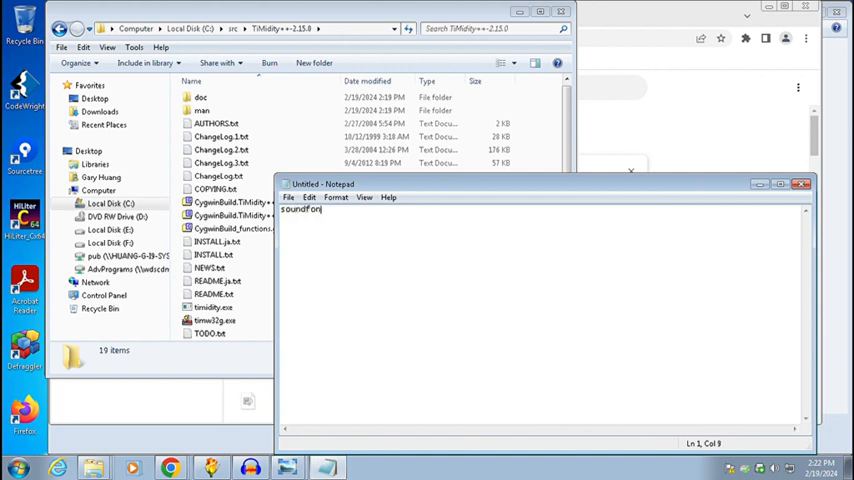
{"action": "type", "text": "t"}
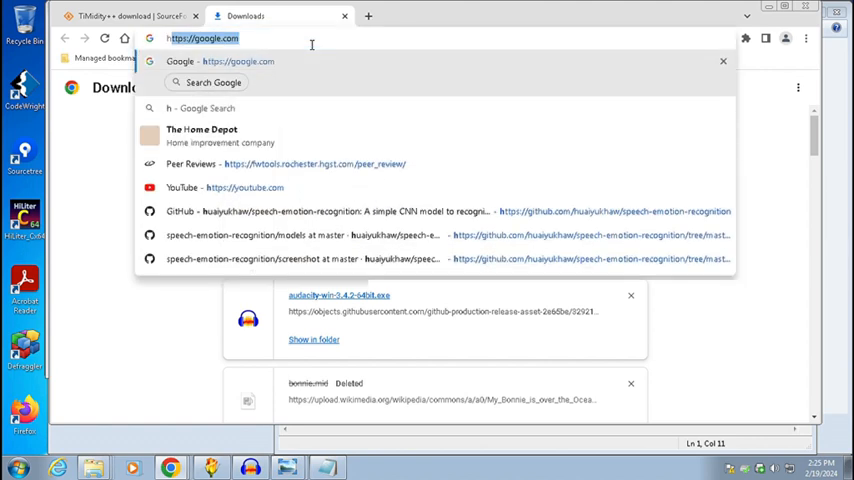
- Download gm.sf2, the Default Windows MIDI Soundfont, from musical-artifacts.com
{"action": "type", "text": "http://musical-arti"}
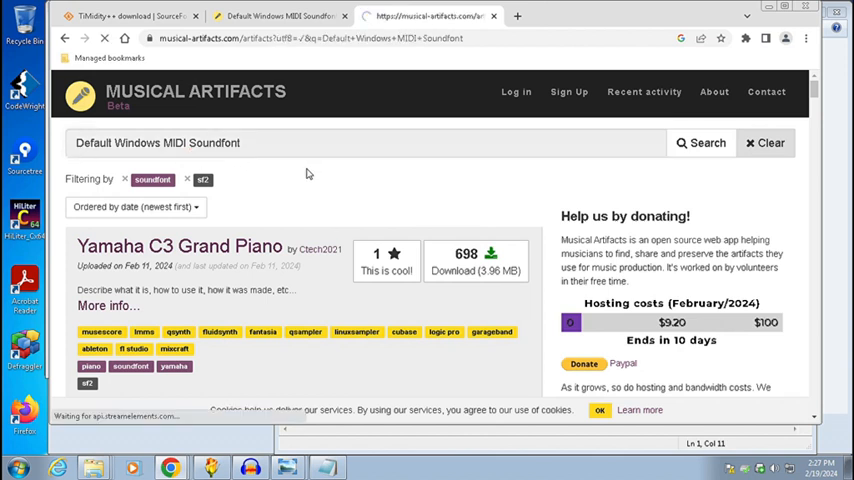
{"action": "left_click", "coordinate": [701, 142]}
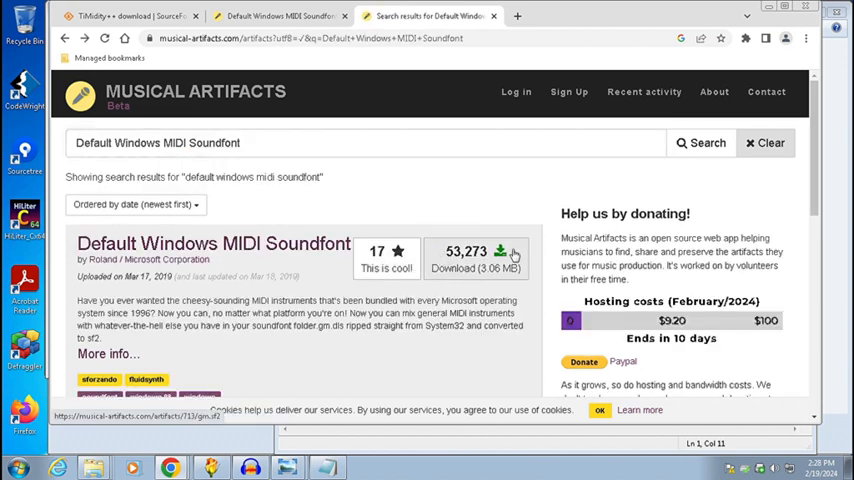
{"action": "left_click", "coordinate": [500, 253]}
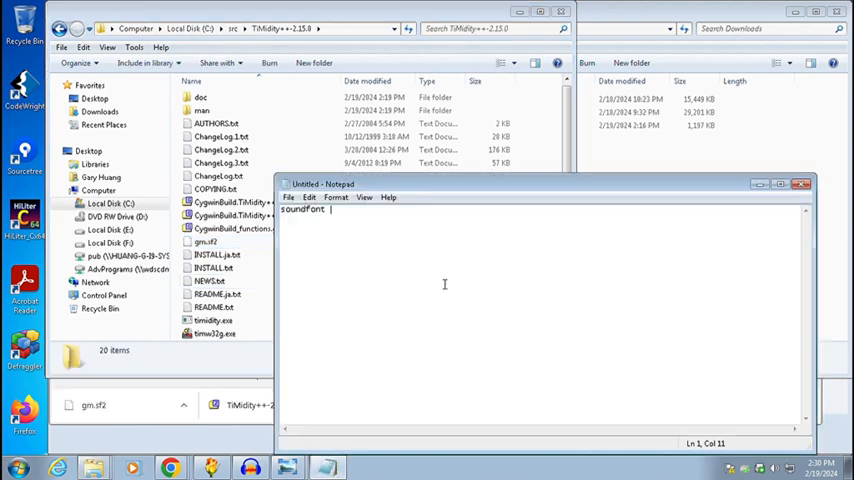
- Point the soundfont line at c:/src/TiMidity++-2.15.0/gm.sf2 and save as TIMIDITY.CFG with All Files type
{"action": "type", "text": "c:/src/TiMidity++-2.15.0/gm.s"}
{"action": "type", "text": "TIMIDITY.CFG"}
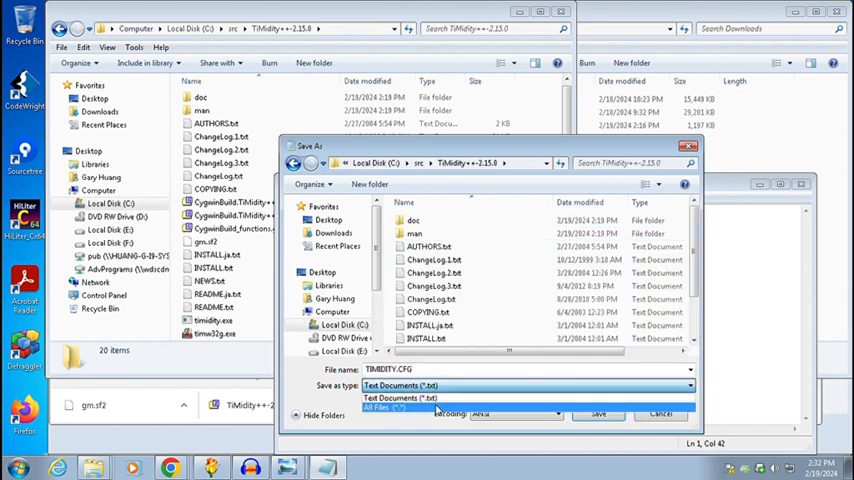
{"action": "left_click", "coordinate": [598, 413]}
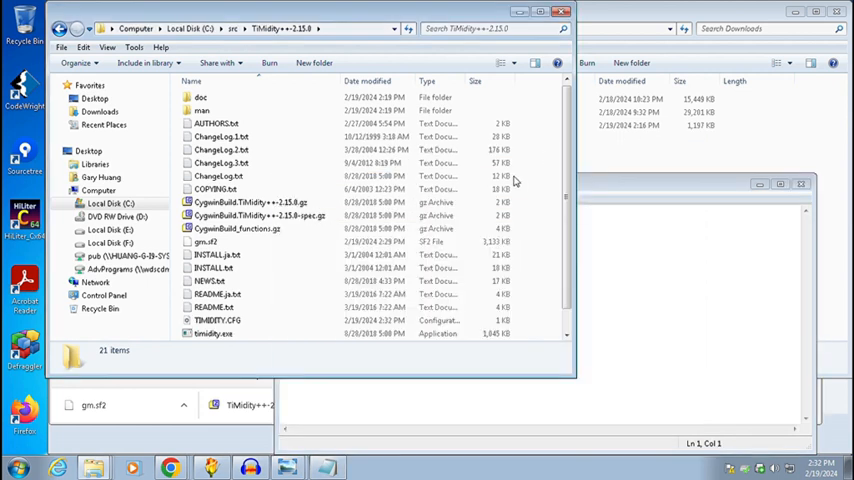
{"action": "left_click", "coordinate": [15, 467]}
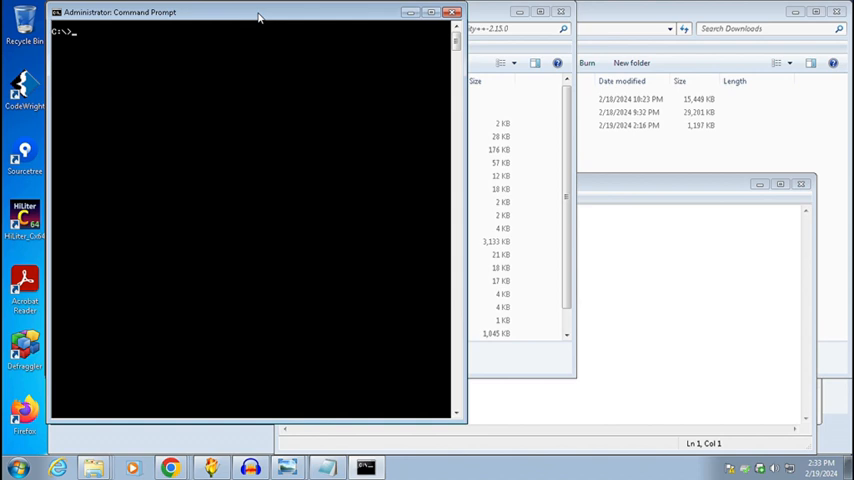
- Append c:\src\TiMidity++-2.15.0 to PATH, cd into src/bonnie, and list its contents
{"action": "type", "text": "set PATH=x"}
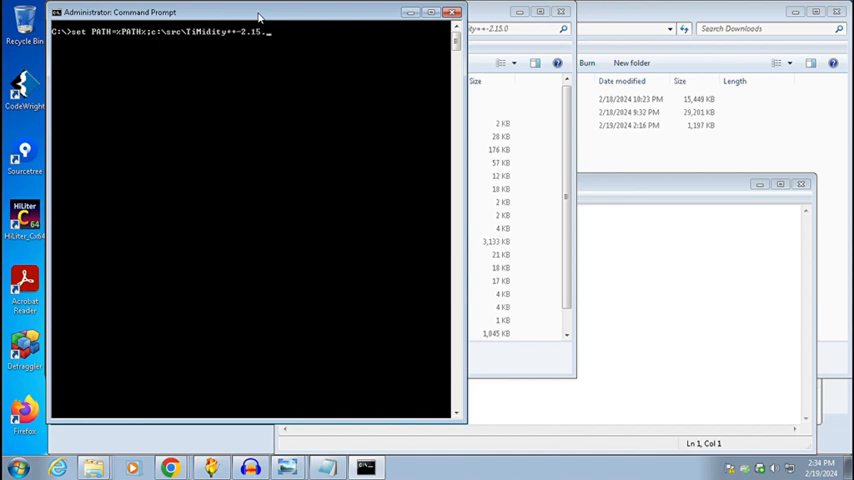
{"action": "type", "text": "cd src/bonnie"}
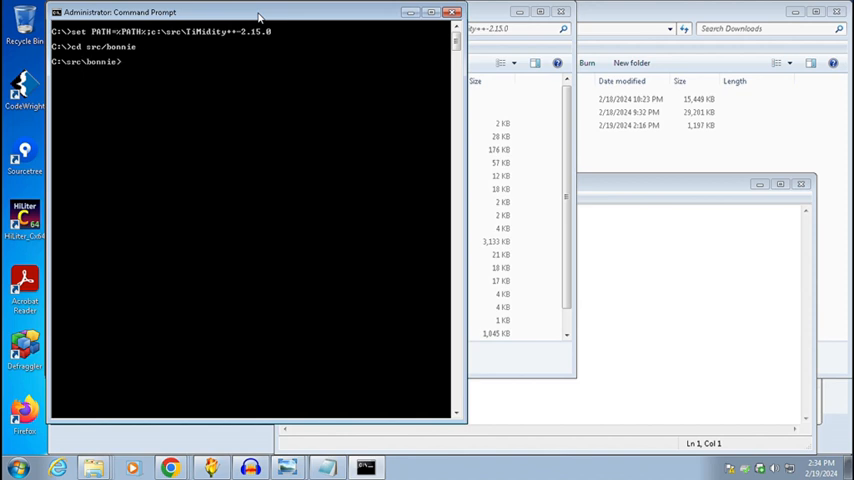
{"action": "type", "text": "dir"}
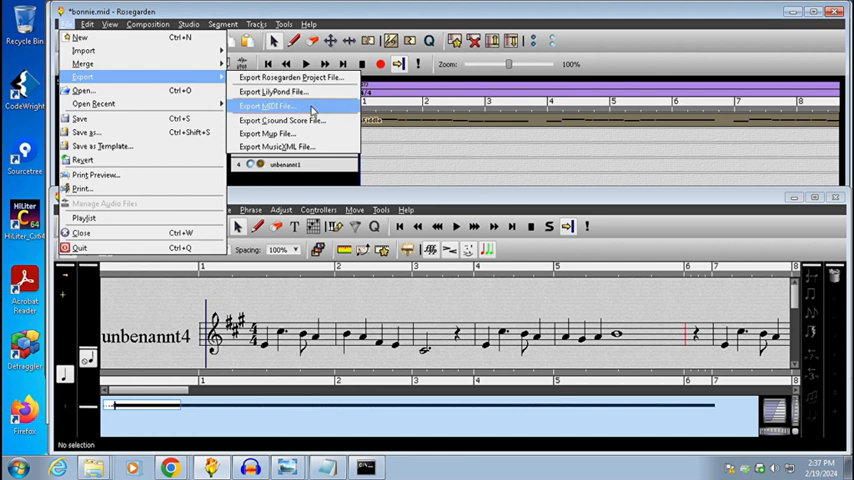
- Export the song as MIDI file bonnie-midi-vocal.mid into c:\src\bonnie
{"action": "left_click", "coordinate": [268, 106]}
{"action": "type", "text": "bonnie-midi-vocal.mid"}
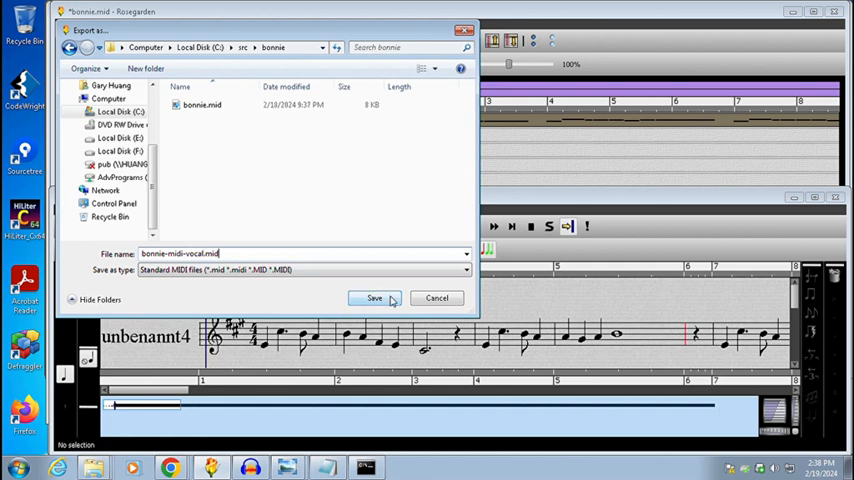
{"action": "left_click", "coordinate": [374, 298]}
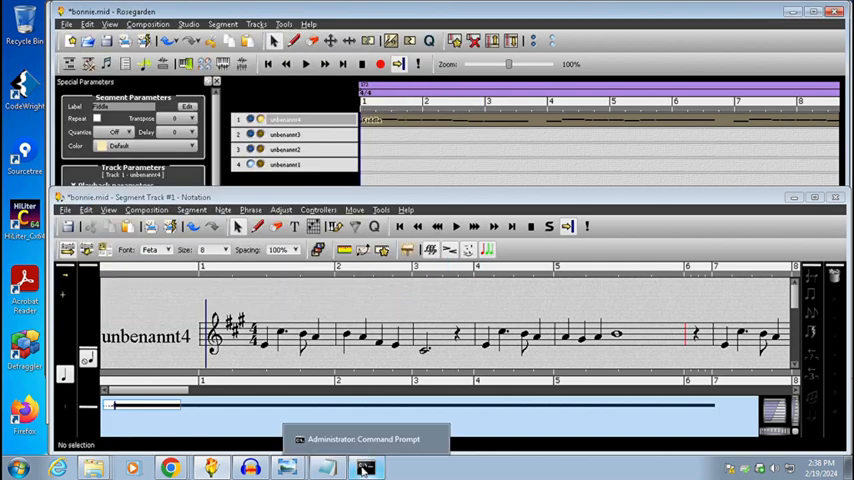
- Back in Command Prompt, type timidity bonnie-midi-vocal.mid -Ow -o bonnie-midi-vocal.wav
{"action": "left_click", "coordinate": [365, 438]}
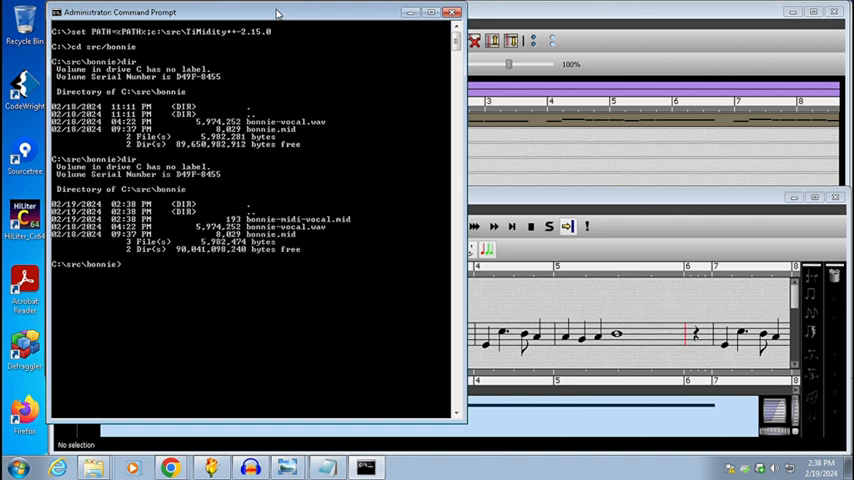
{"action": "type", "text": "timidity bonnie-midi-vocal."}
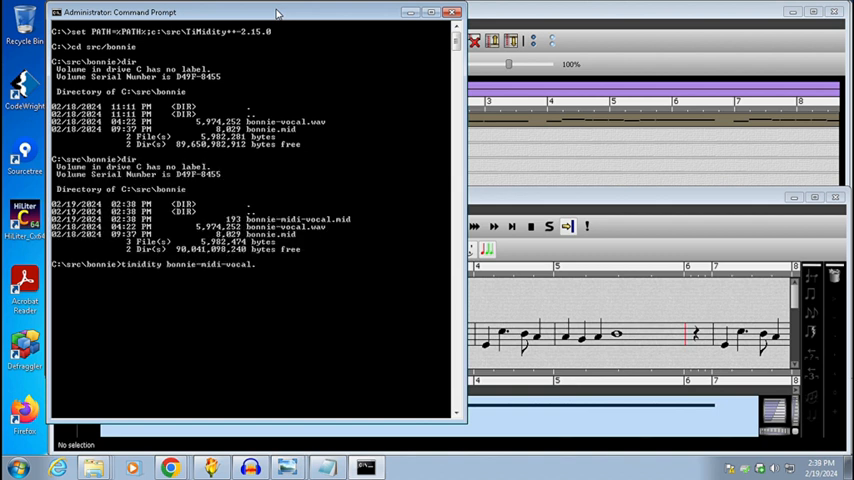
{"action": "type", "text": "nid -Ow -o b"}
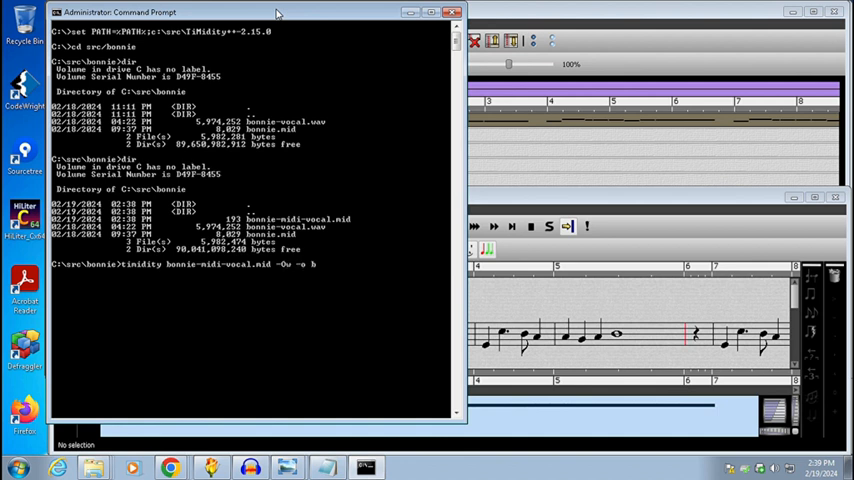
{"action": "type", "text": "bonnie-midi-vocal.w"}
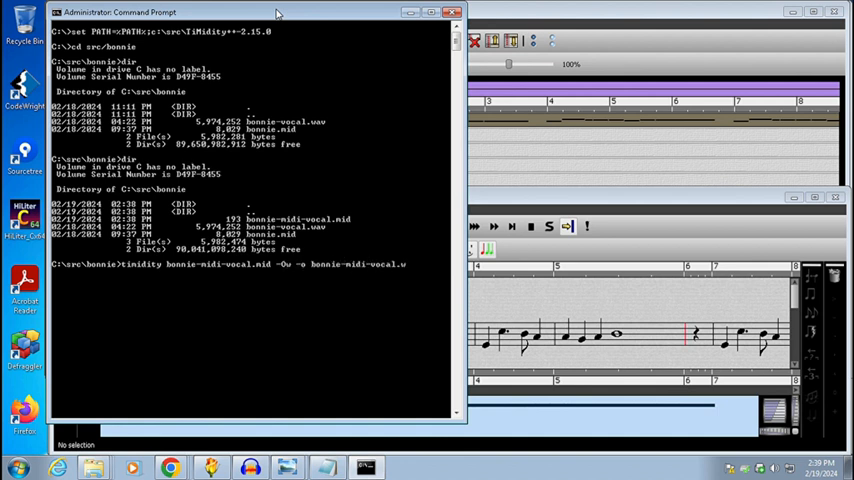